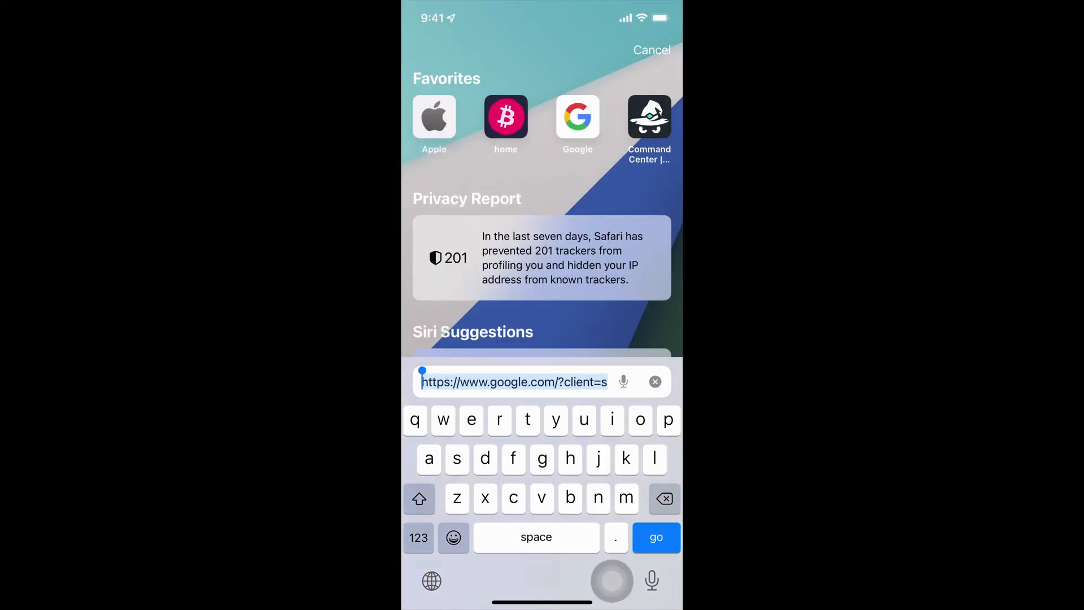
Load macobserver.com in the tab from the address bar.
click(655, 537)
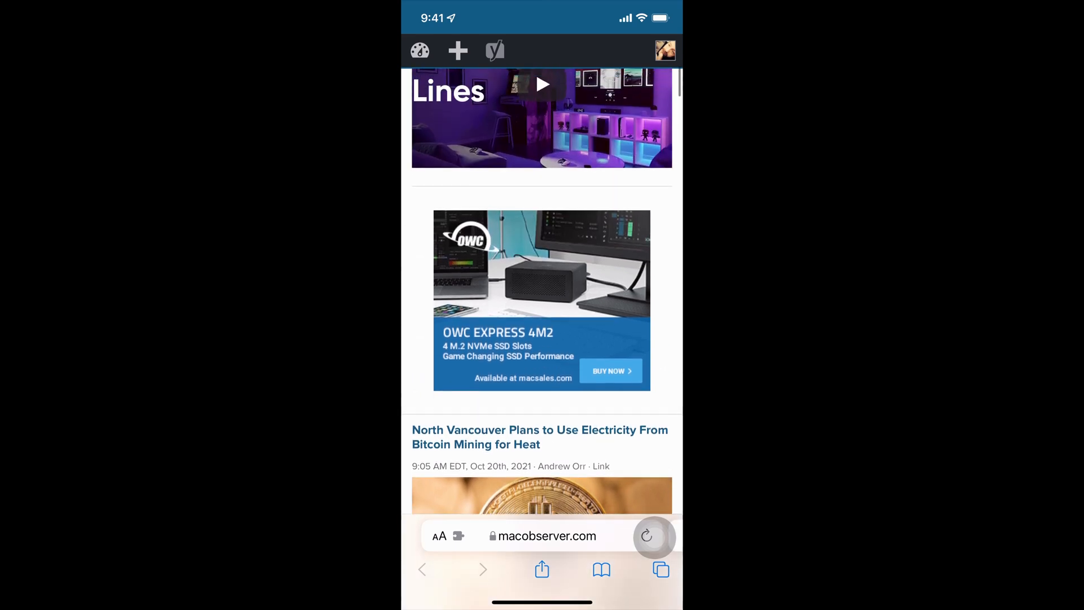
scroll(down, 3)
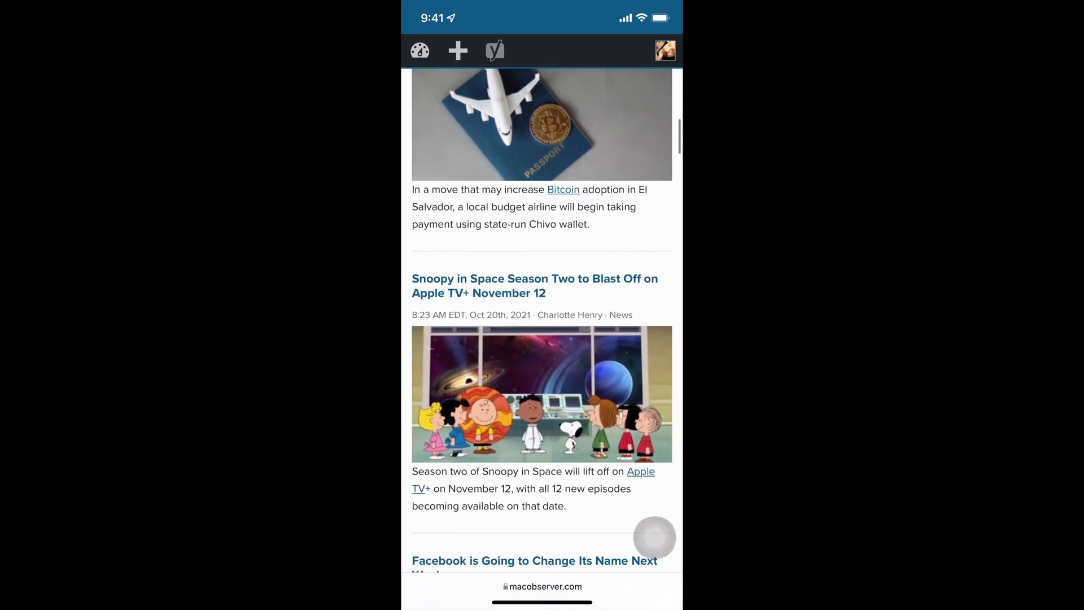
scroll(down, 3)
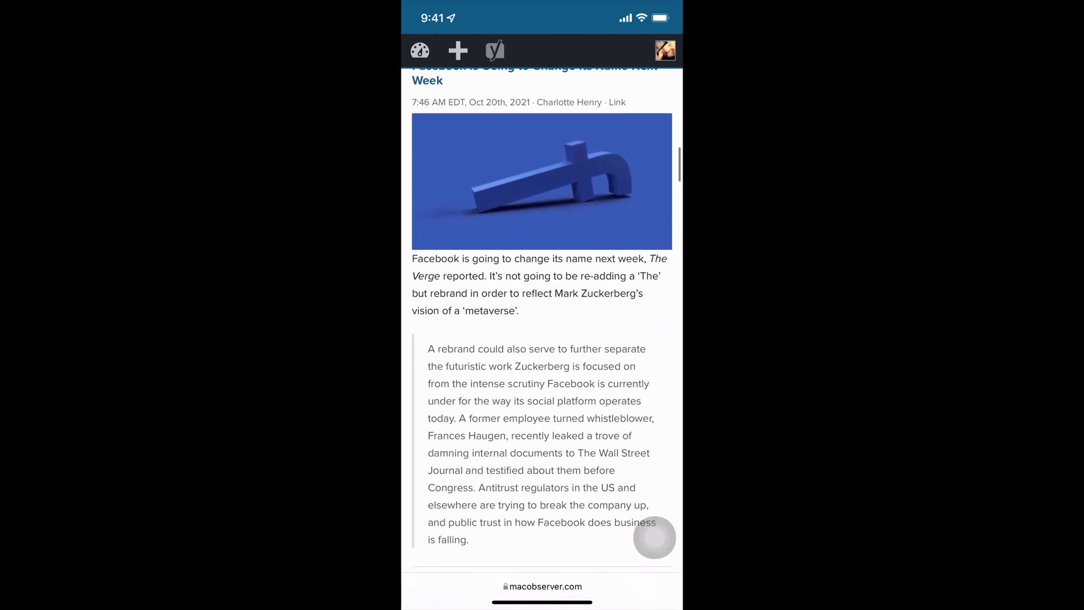
scroll(down, 3)
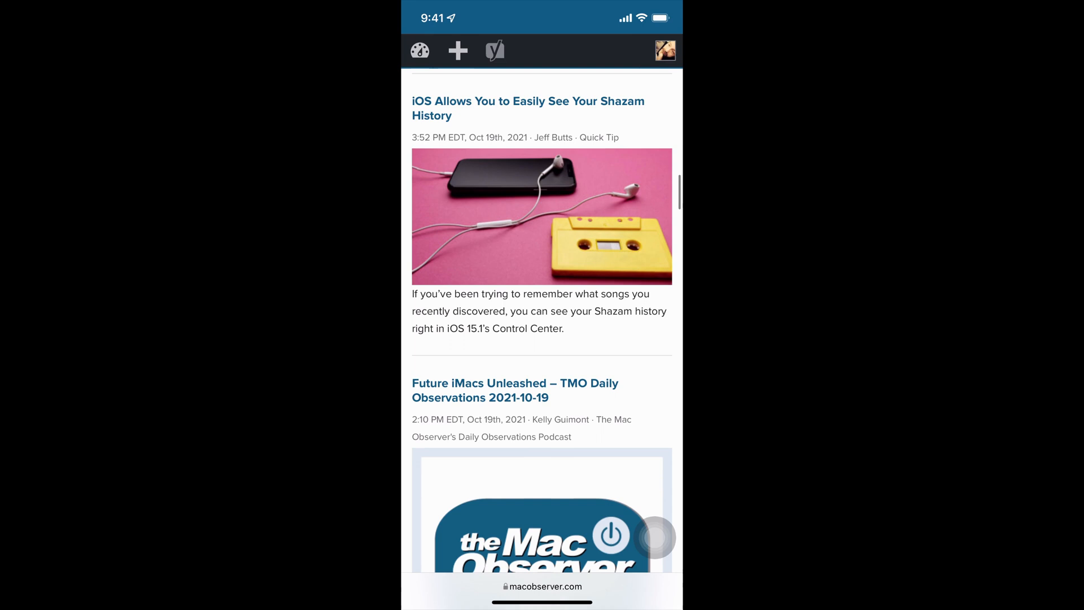
scroll(down, 3)
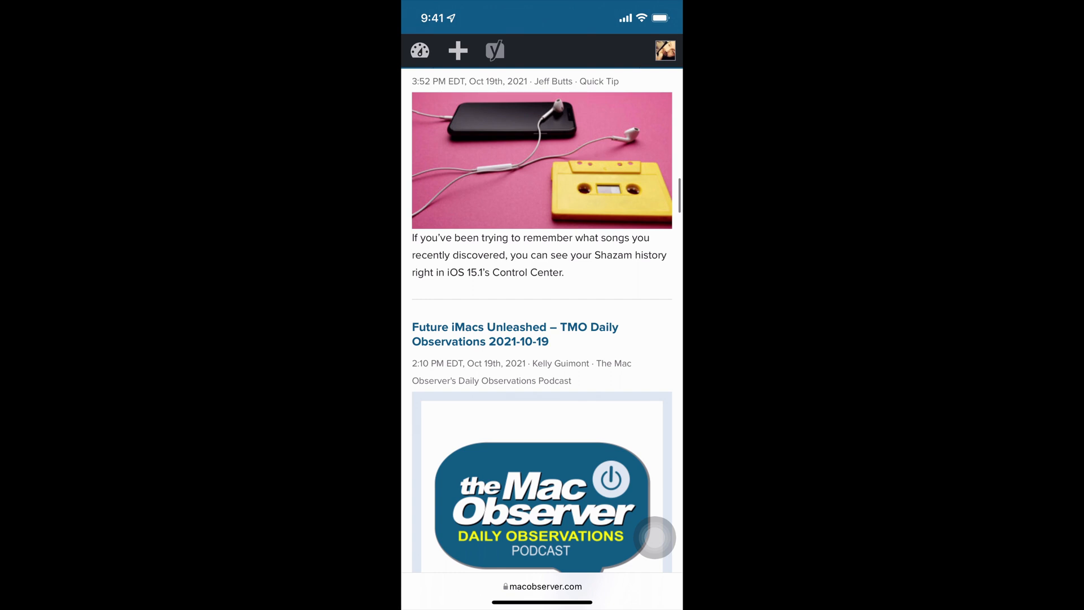
scroll(down, 3)
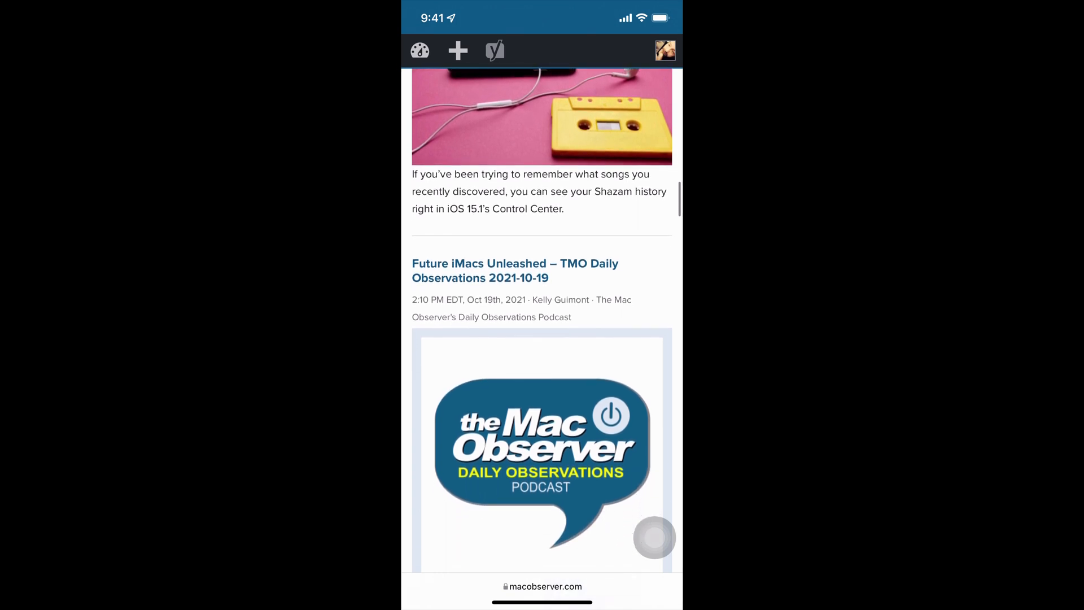
scroll(down, 3)
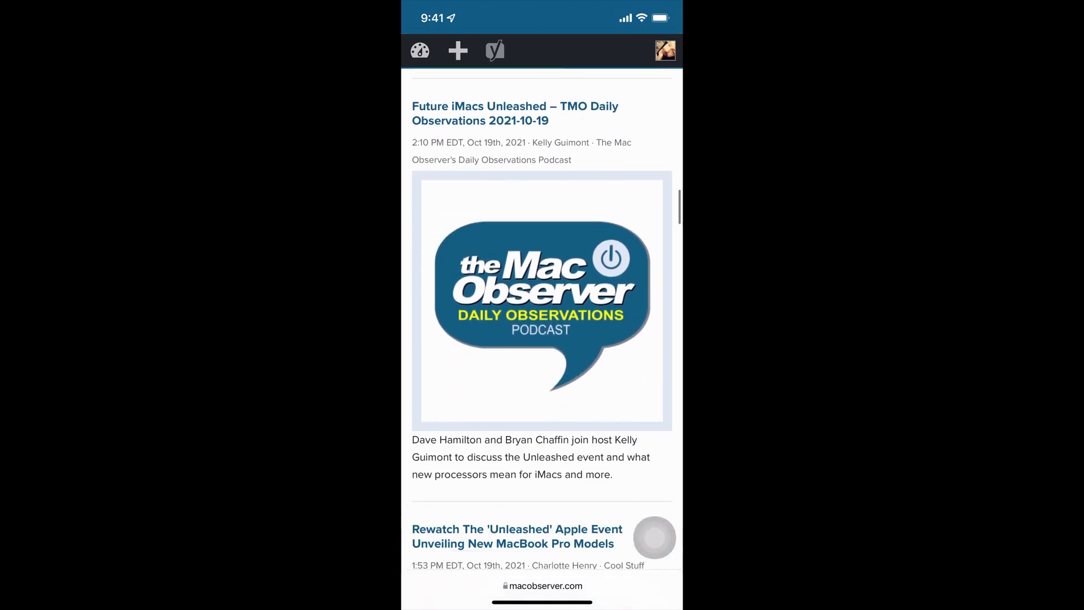
scroll(down, 3)
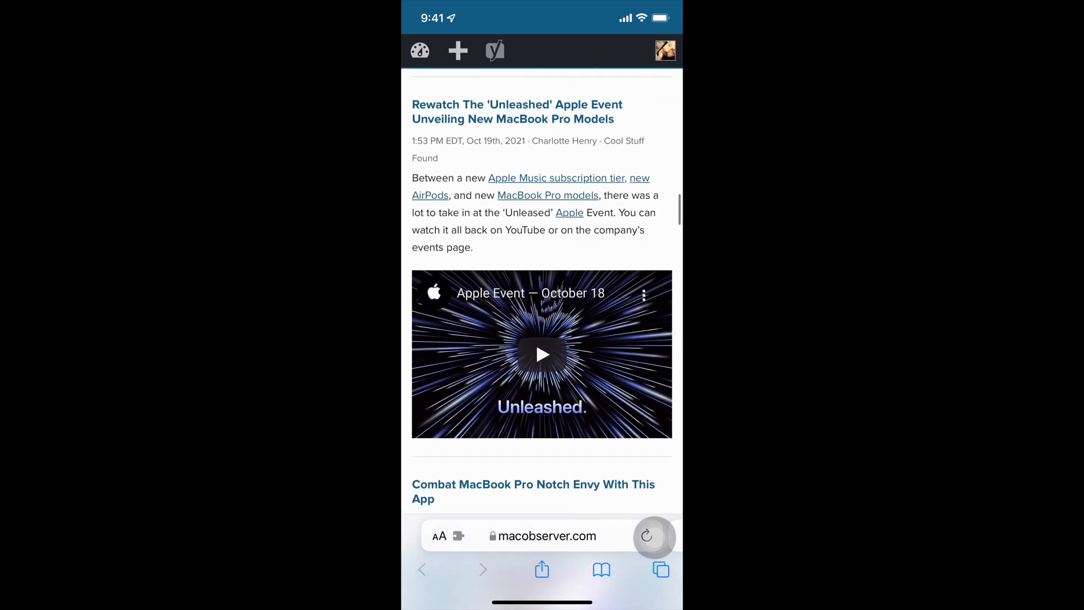
scroll(down, 3)
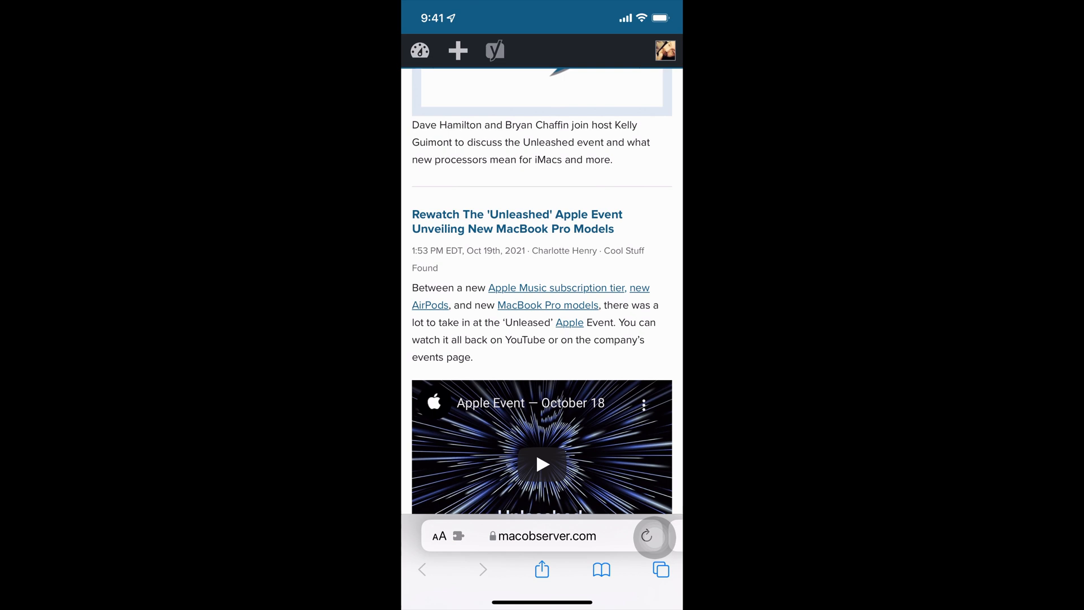
scroll(down, 3)
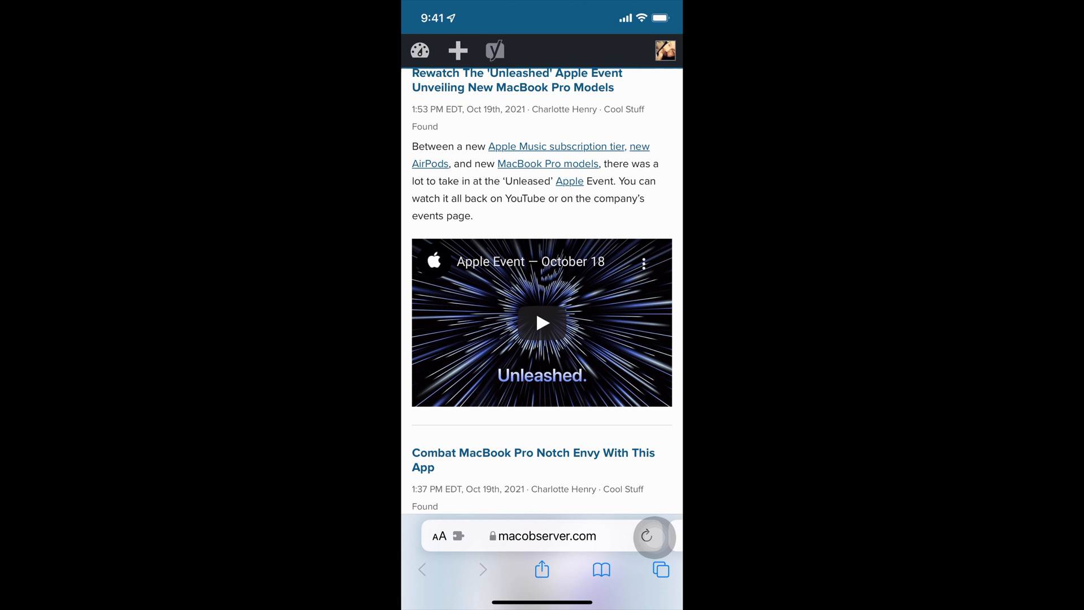
scroll(down, 3)
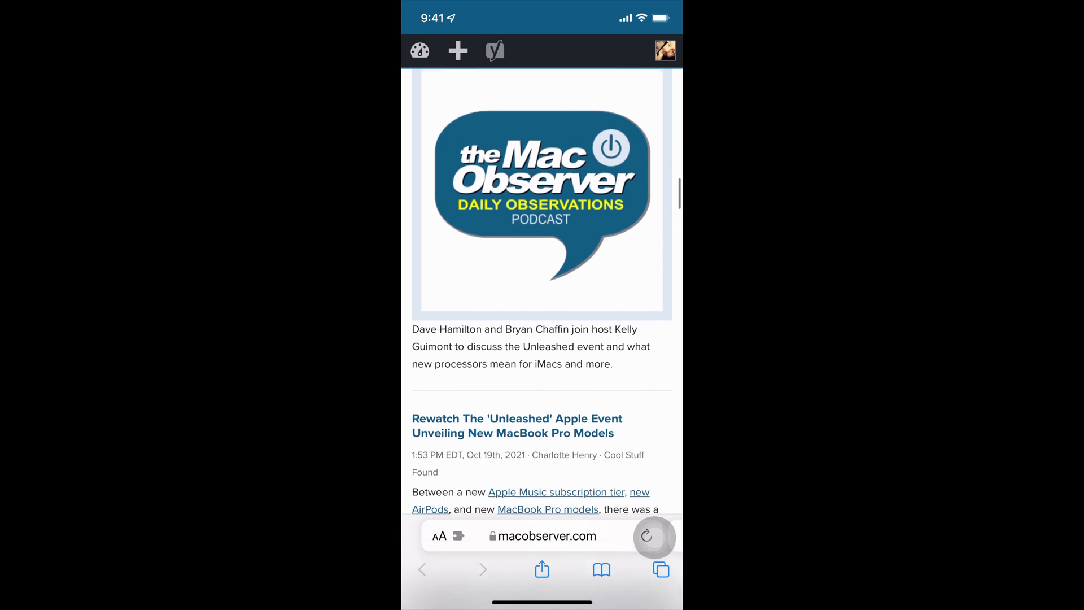
scroll(down, 3)
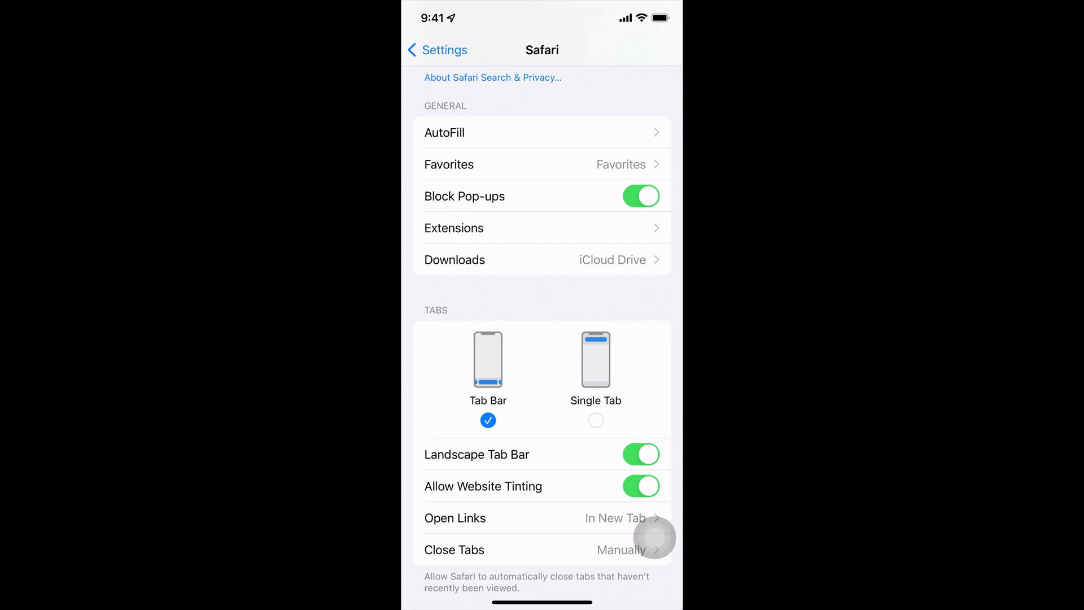
Scroll the Safari settings page past Tabs to reveal Privacy & Security.
scroll(down, 3)
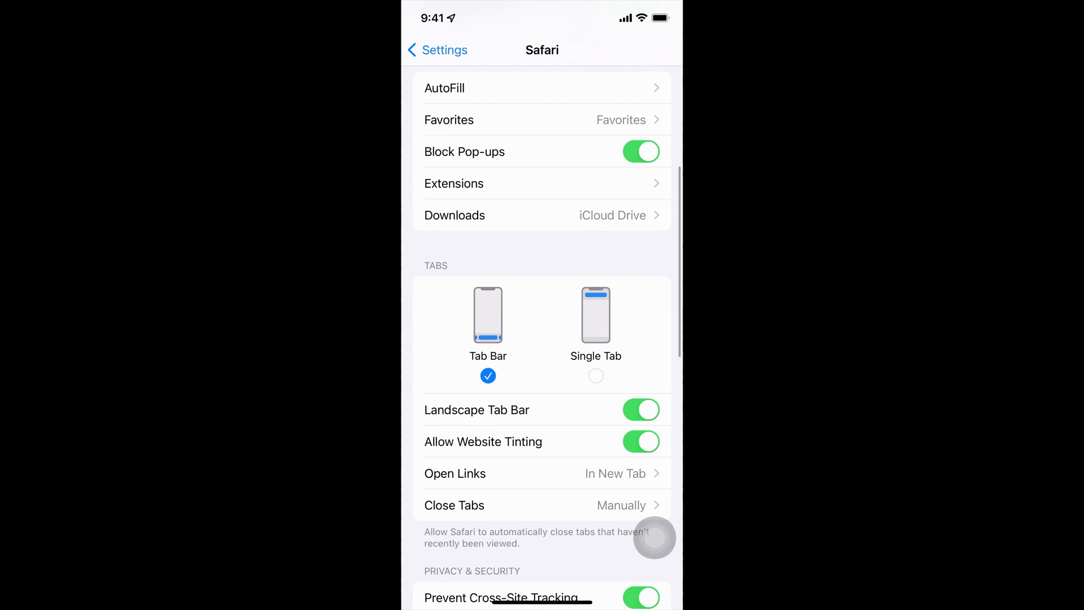